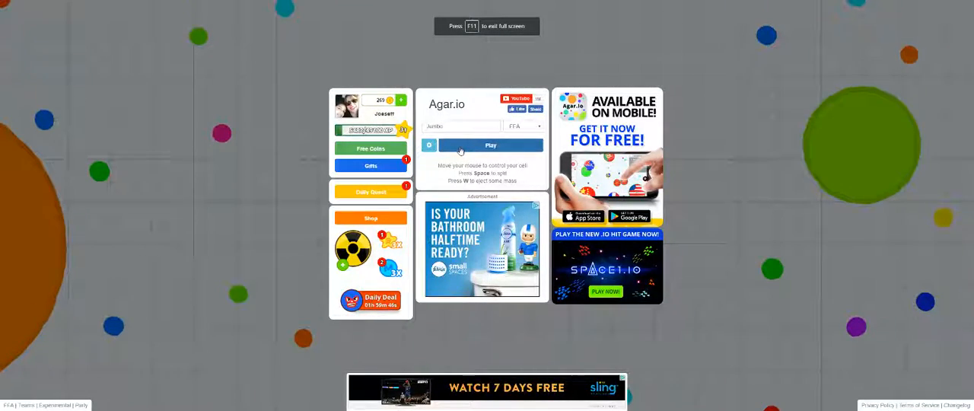
Step: Start a round and steer the cell eating pellets until eaten and Match Results appear
left_click(491, 146)
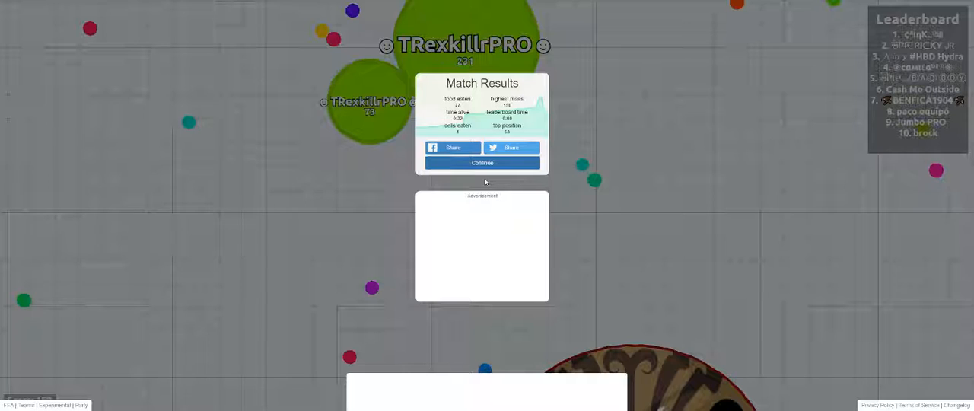
Step: Dismiss the results, enter nickname TTGaming420 and bring up the 400-mass daily quest
left_click(481, 161)
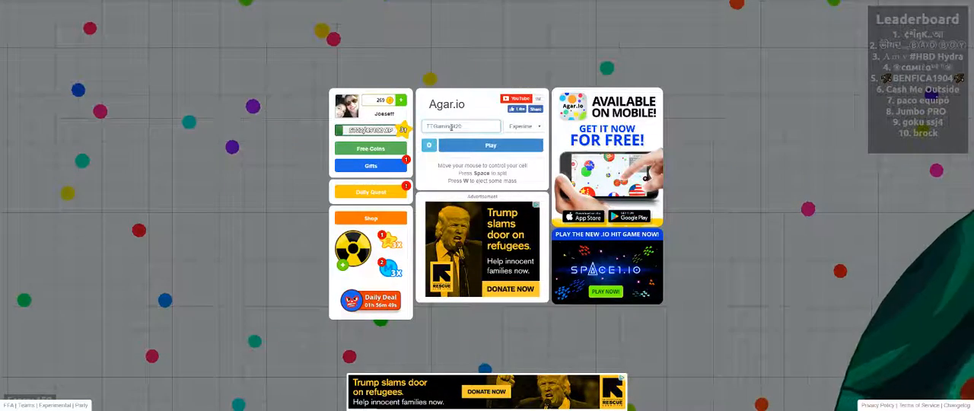
left_click(491, 146)
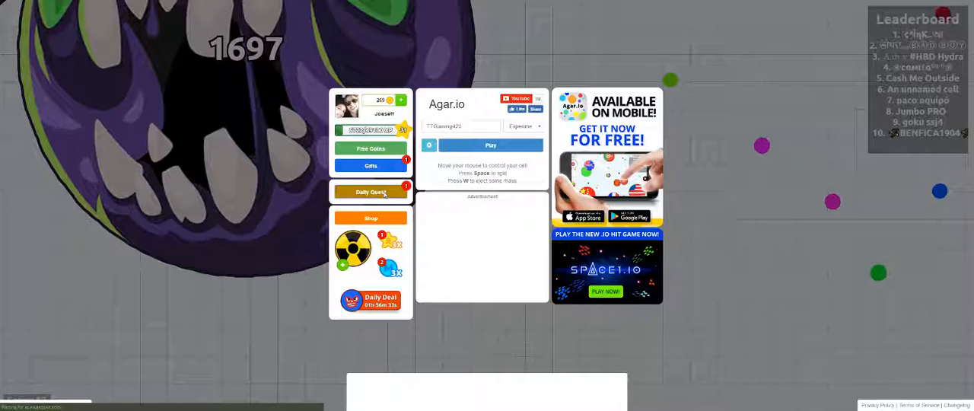
left_click(371, 192)
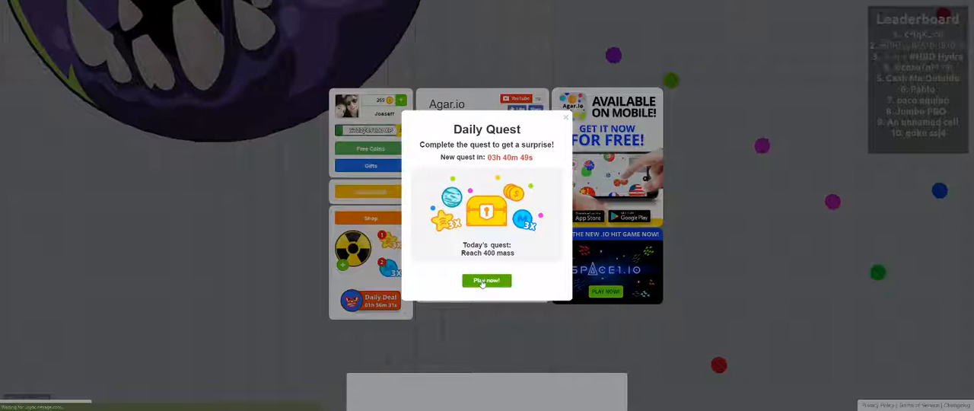
Step: Accept the daily quest to play as TTGaming420 and split the cell in two
left_click(487, 280)
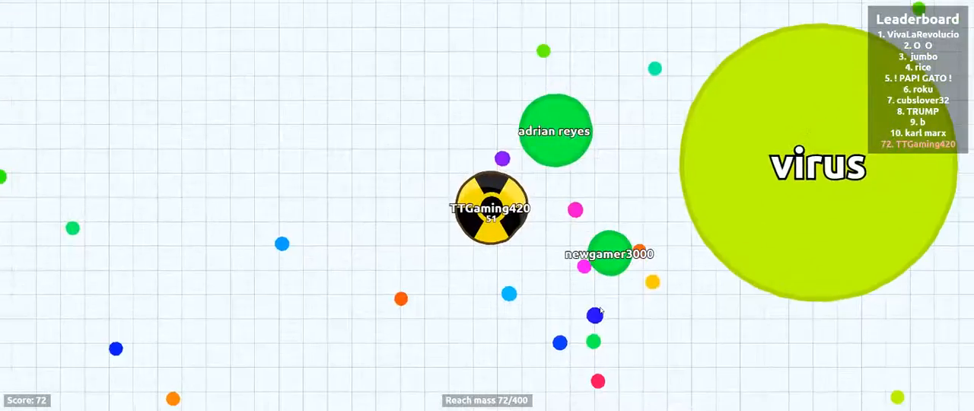
key("space")
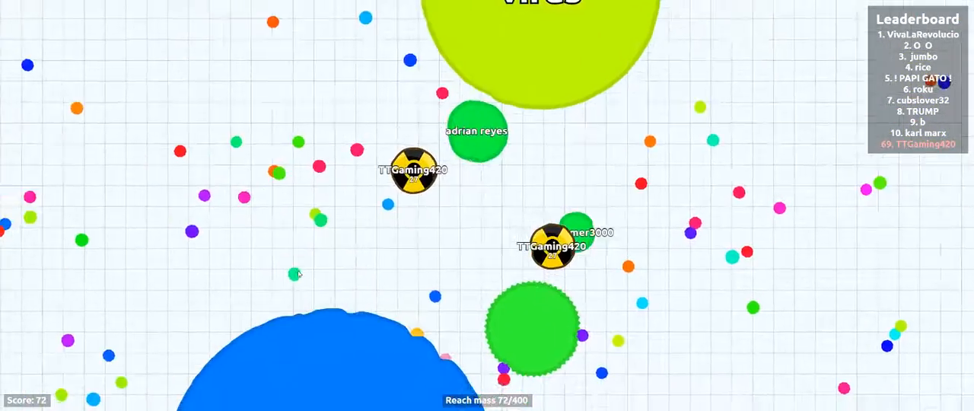